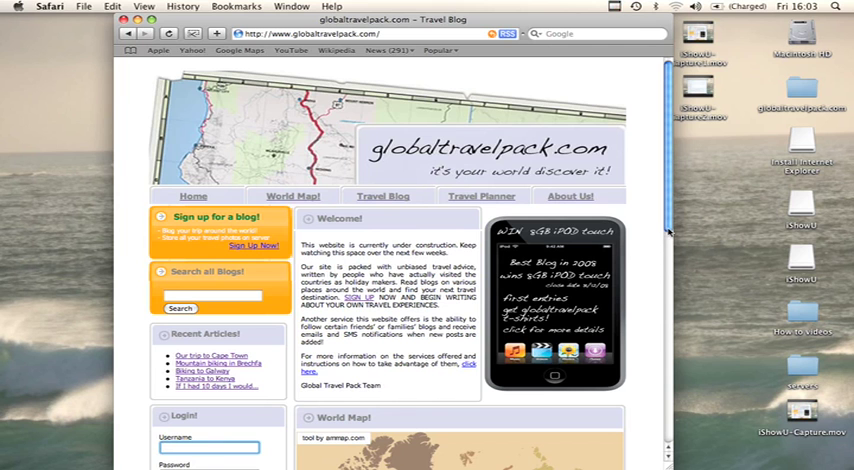
Log in to the globaltravelpack.com blog as 'user' and go to the profile page.
scroll("down", 3)
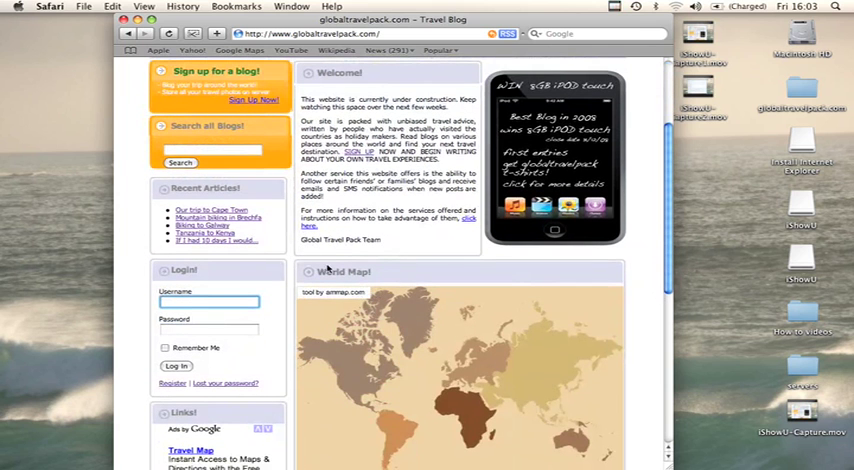
type("username")
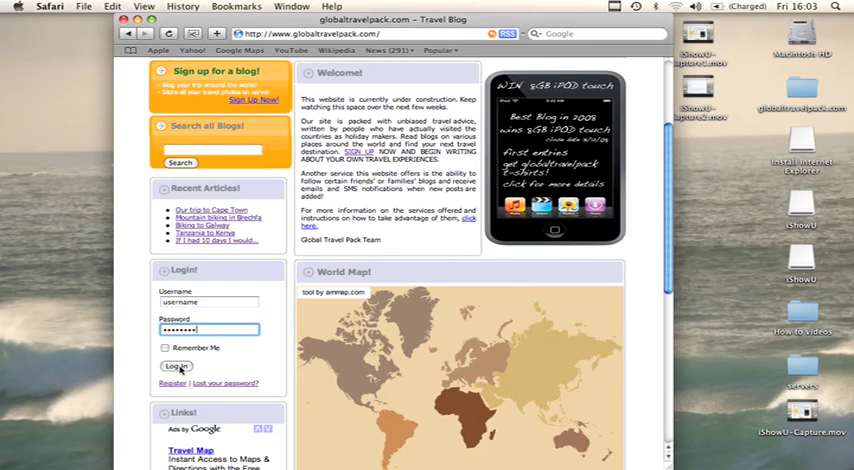
left_click(174, 367)
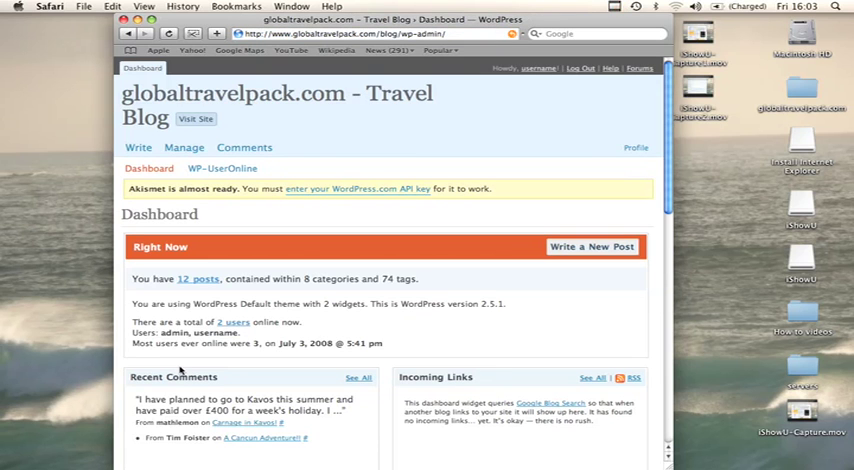
mouse_move(630, 151)
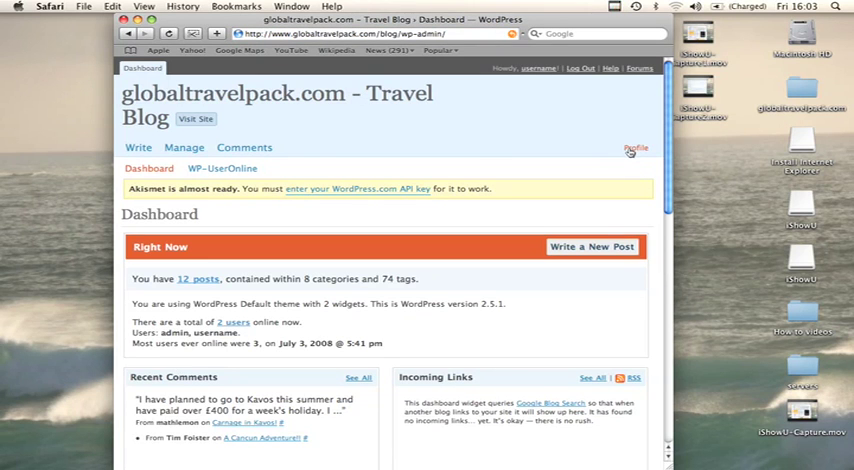
left_click(636, 147)
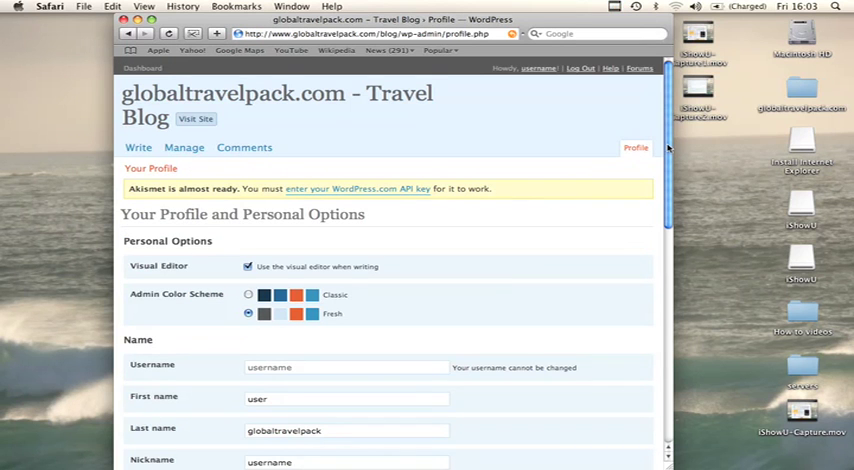
Scroll the profile through Personal Options and Name down to the email, website and messaging fields.
scroll("down", 3)
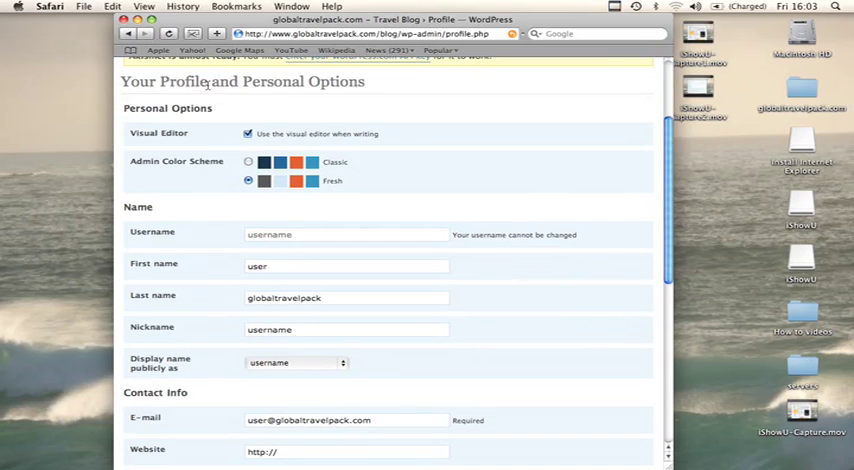
mouse_move(226, 221)
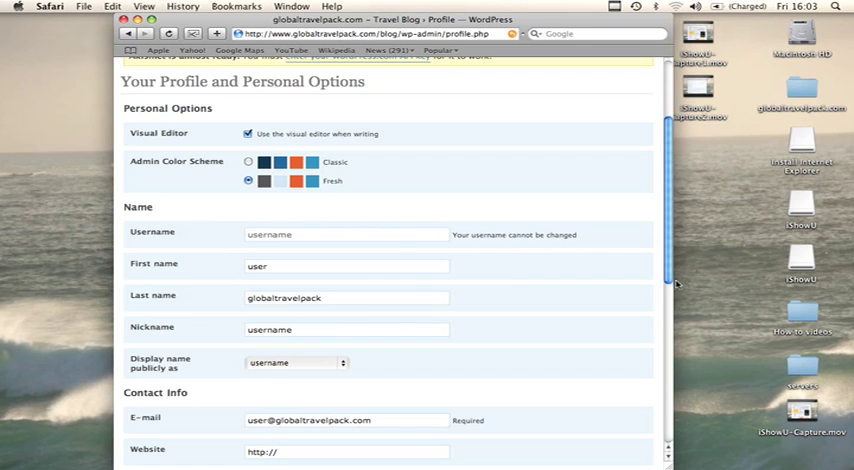
scroll("down", 3)
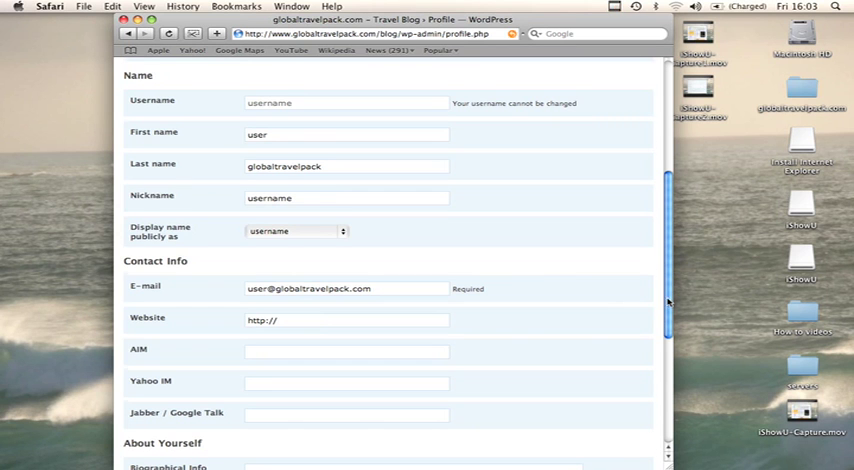
Focus the empty New Password field and bring Update Profile into view.
scroll("down", 3)
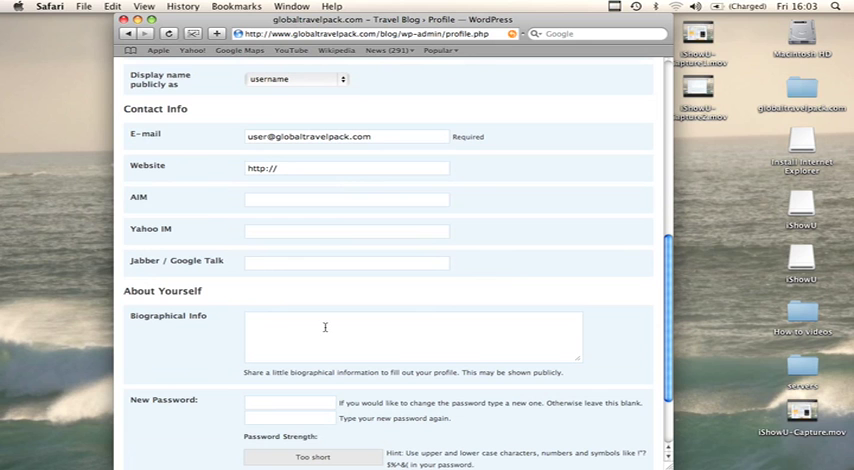
mouse_move(420, 407)
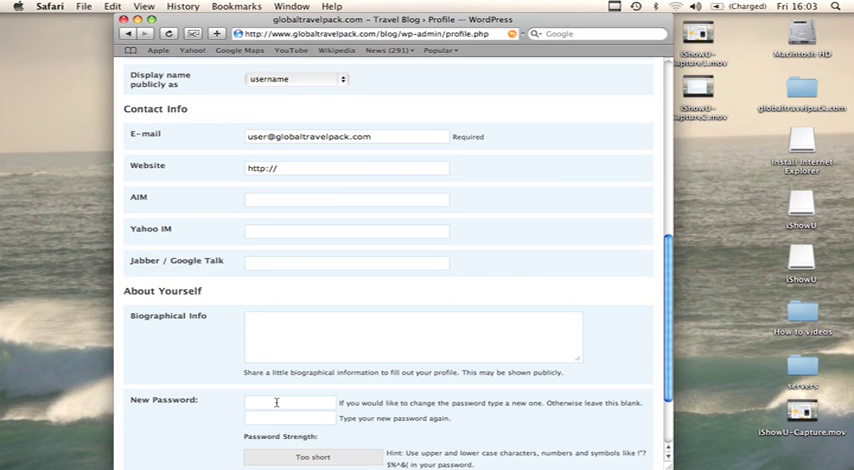
left_click(290, 402)
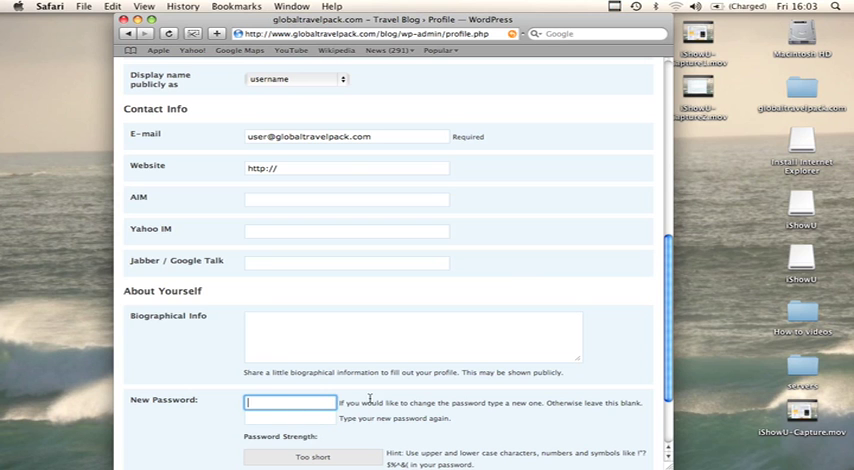
scroll("down", 3)
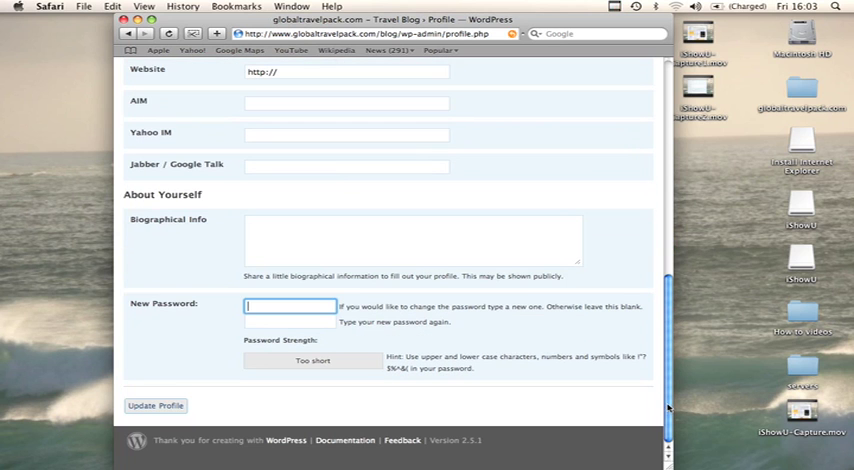